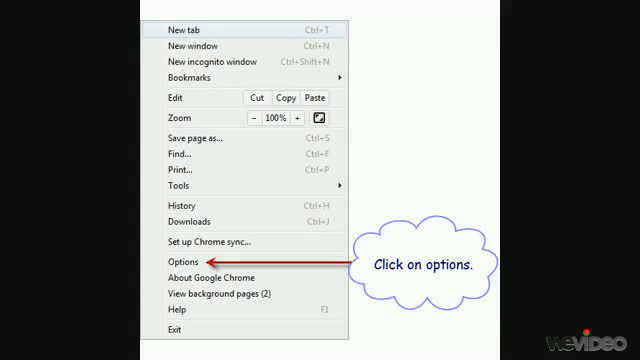
- Open Chrome's Options page on the Basics section from the wrench menu
click(190, 261)
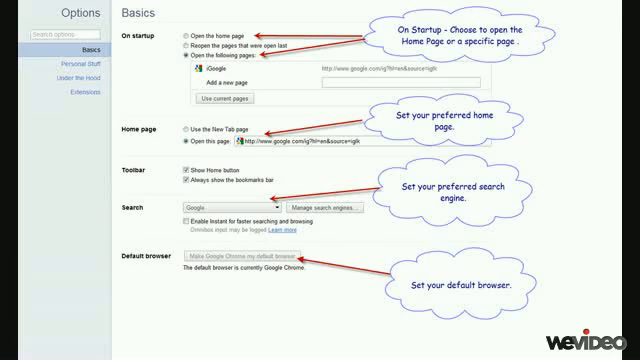